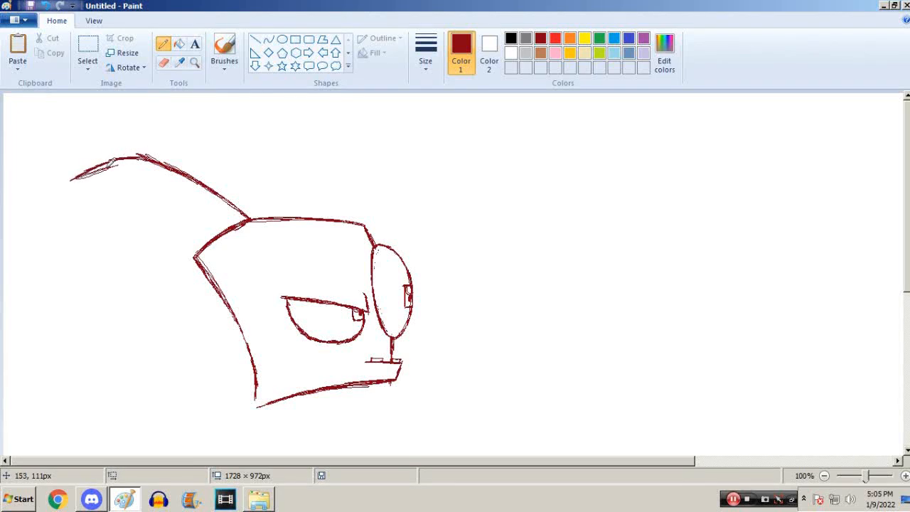
- Draw the second antenna rising from the top of Zim's head in dark red pencil
left_click_drag(199, 174, 235, 220)
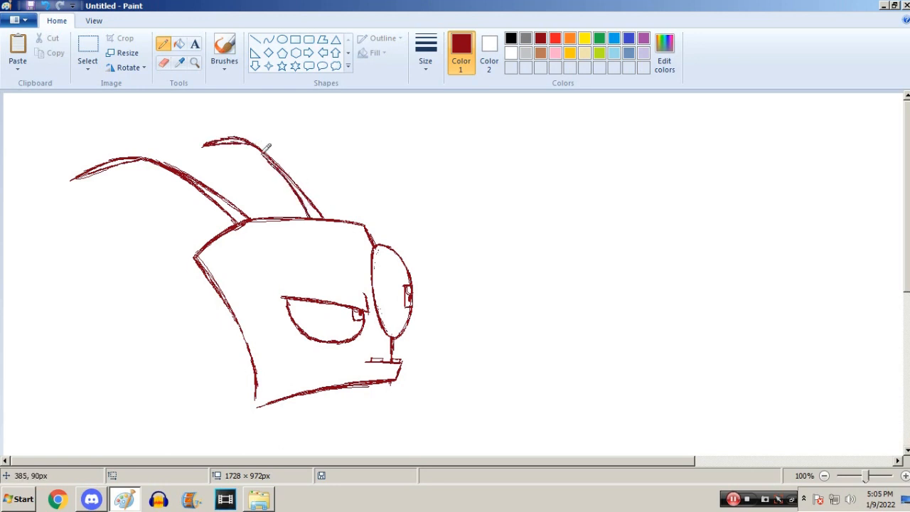
- Sketch Zim's striped torso, clawed arms and legs, then save the drawing as zim
scroll("down", 3)
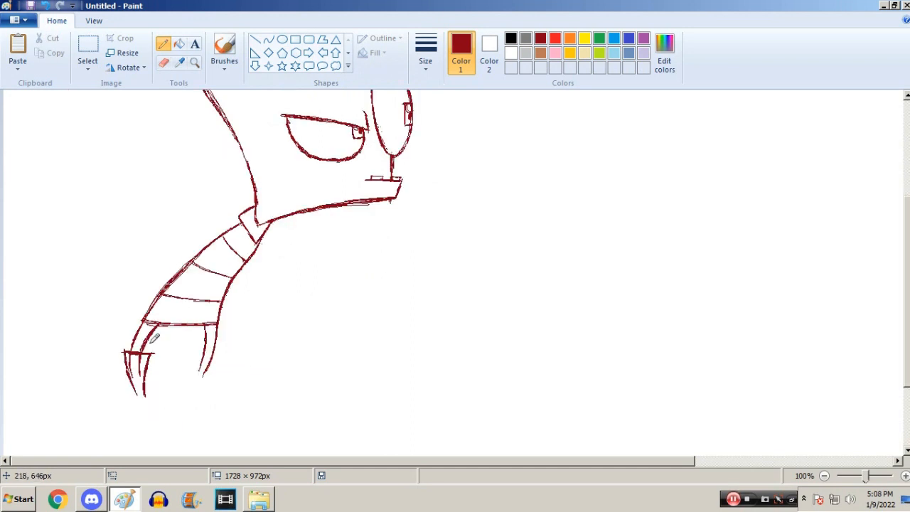
left_click(425, 45)
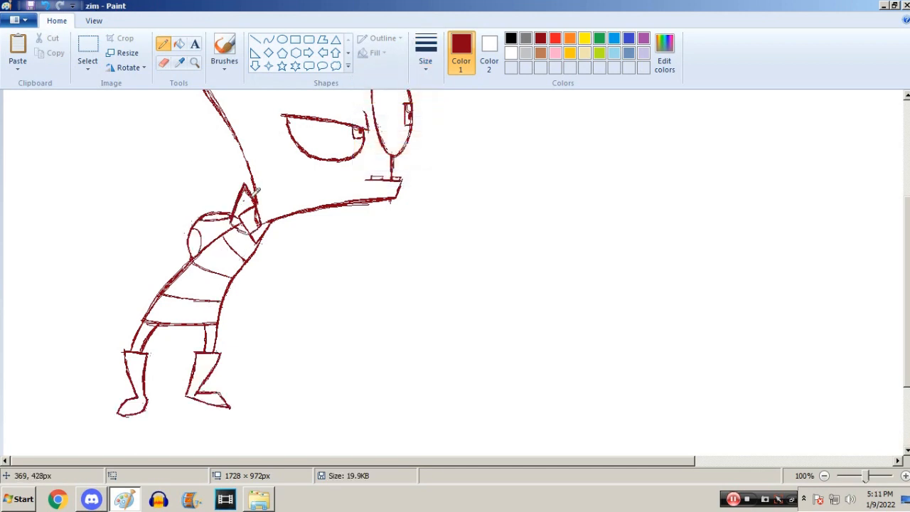
left_click(425, 50)
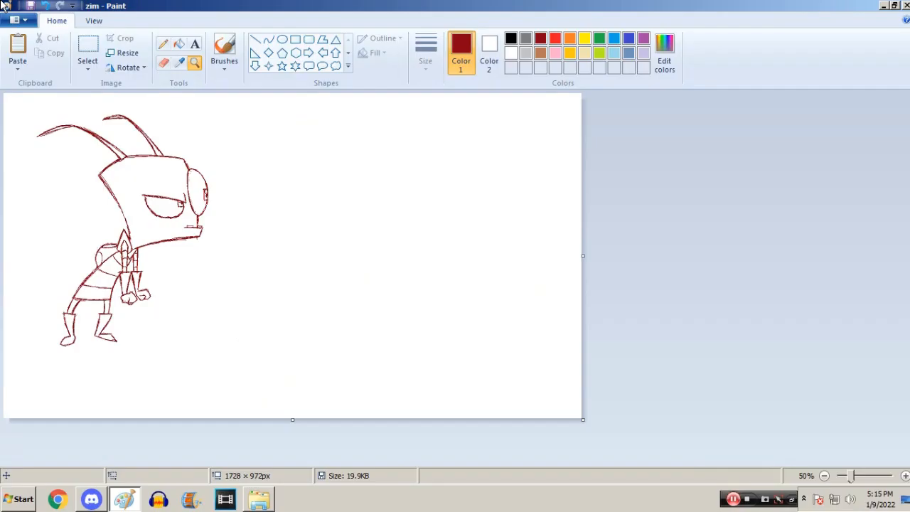
- Paste the Roger reference picture onto the canvas beside the Zim sketch
left_click(906, 475)
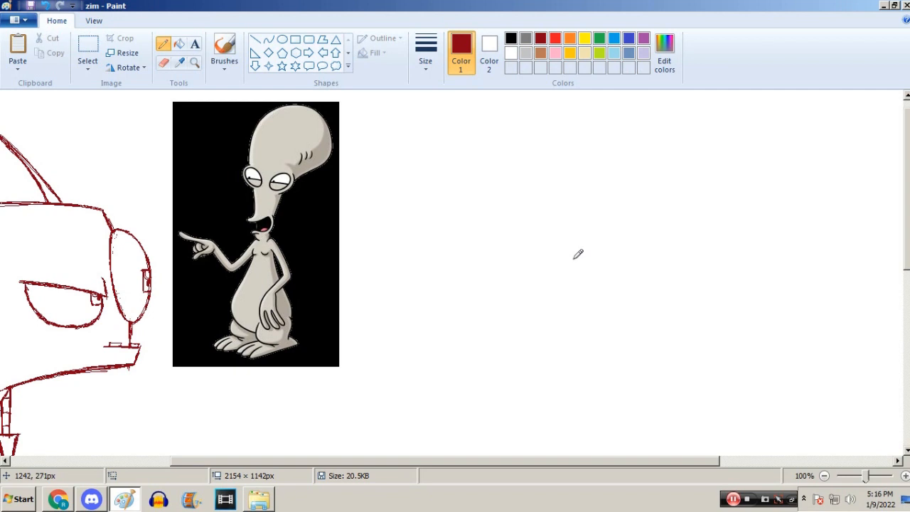
mouse_move(375, 160)
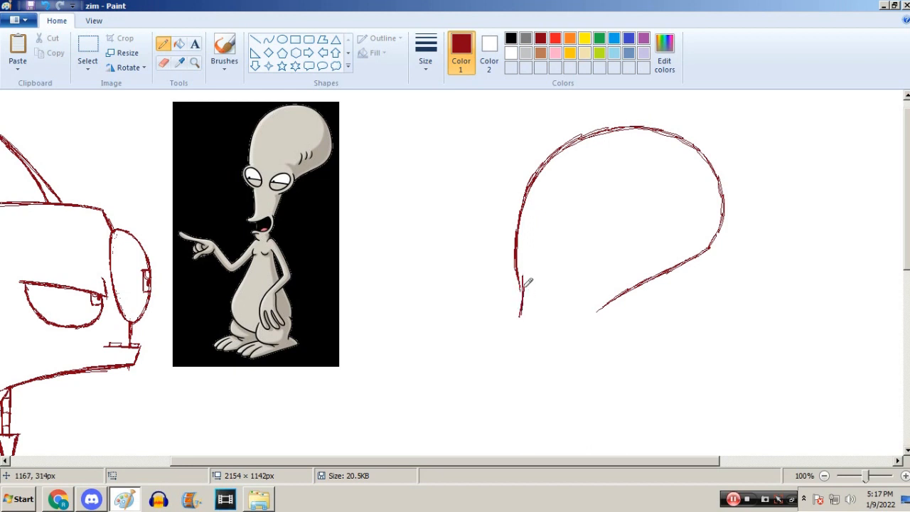
- Retrace the left side of Roger's large rounded head outline
left_click_drag(526, 284, 527, 199)
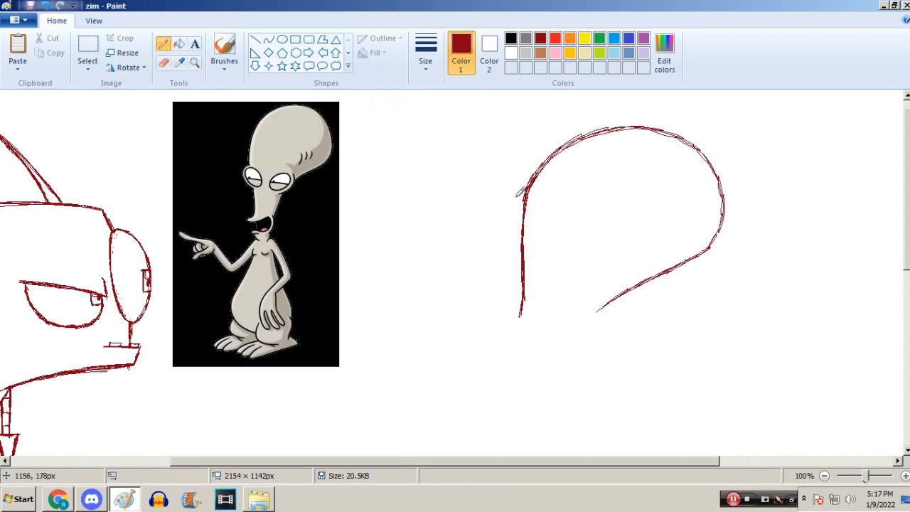
mouse_move(496, 206)
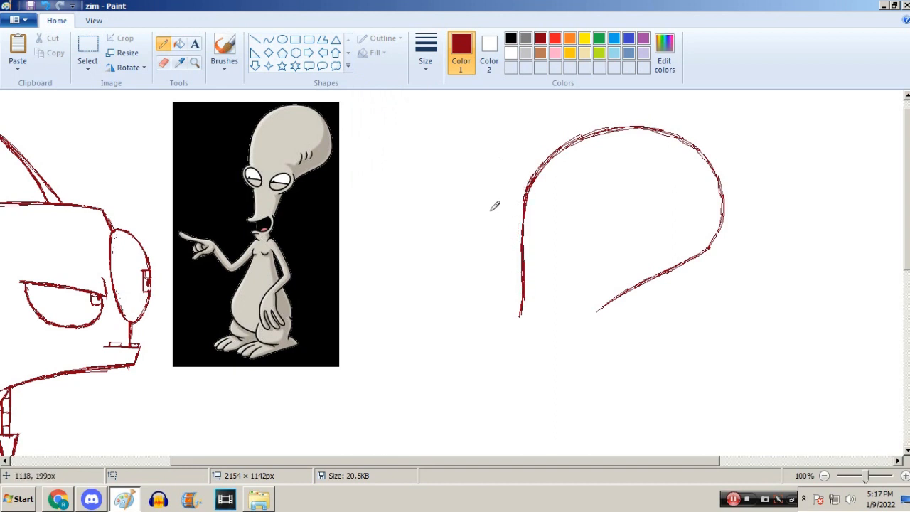
mouse_move(508, 184)
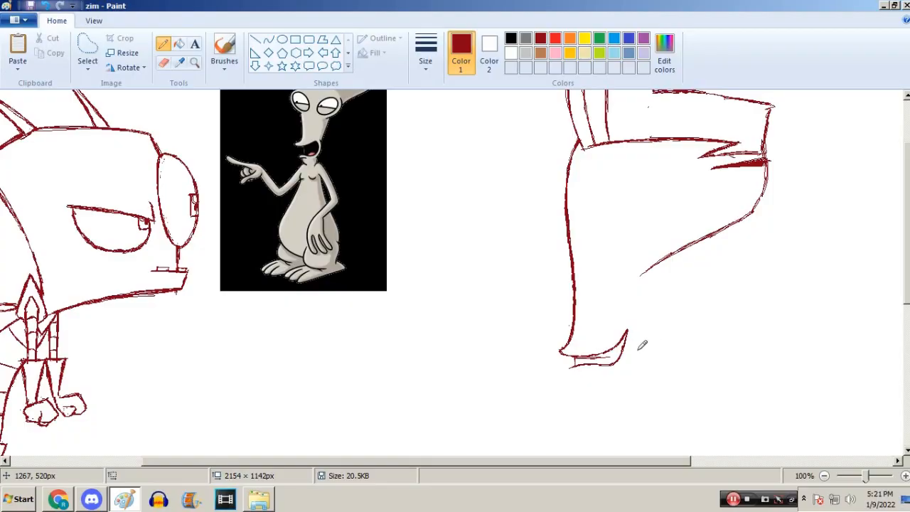
mouse_move(629, 341)
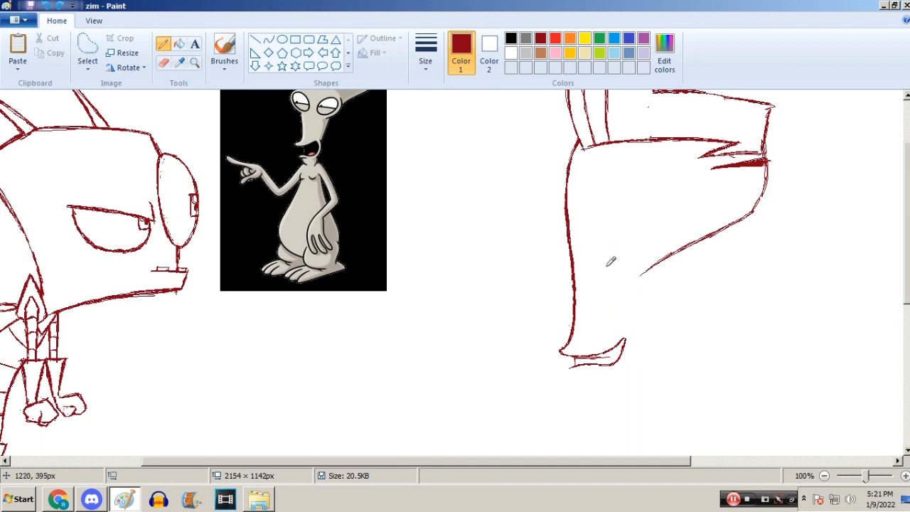
mouse_move(596, 276)
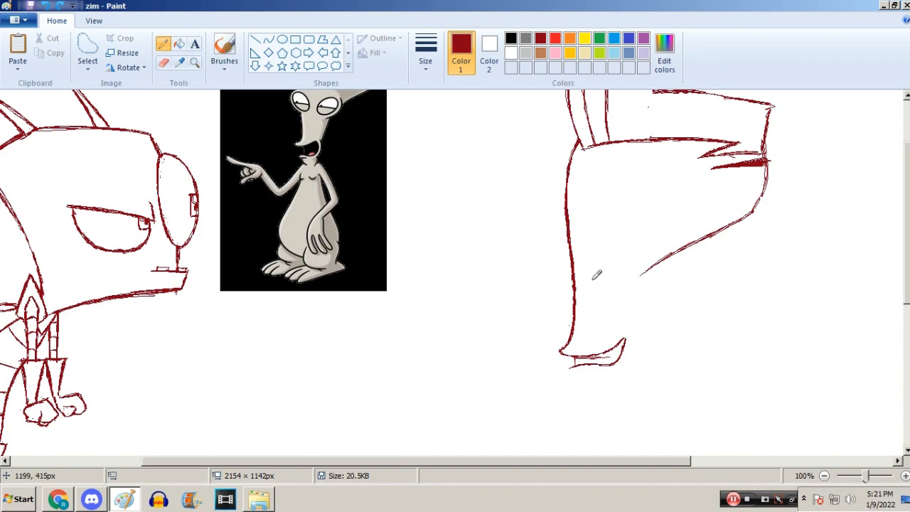
mouse_move(584, 253)
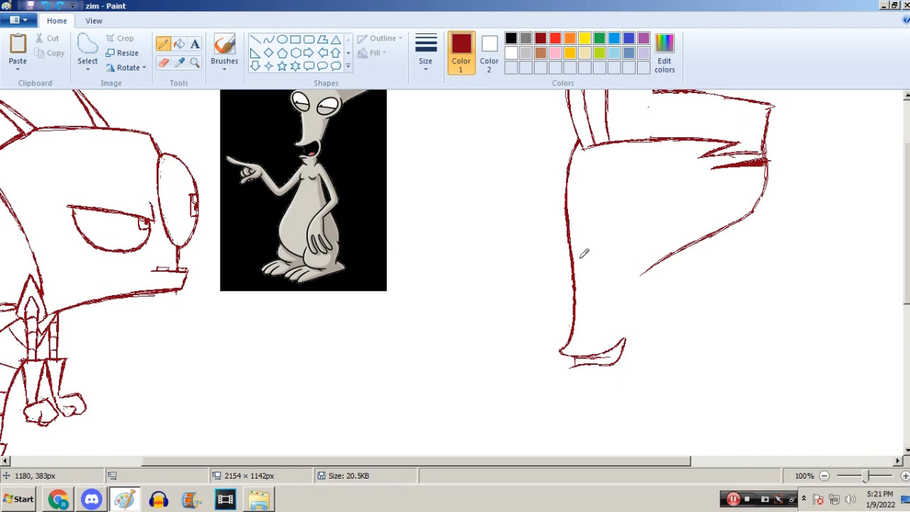
mouse_move(633, 253)
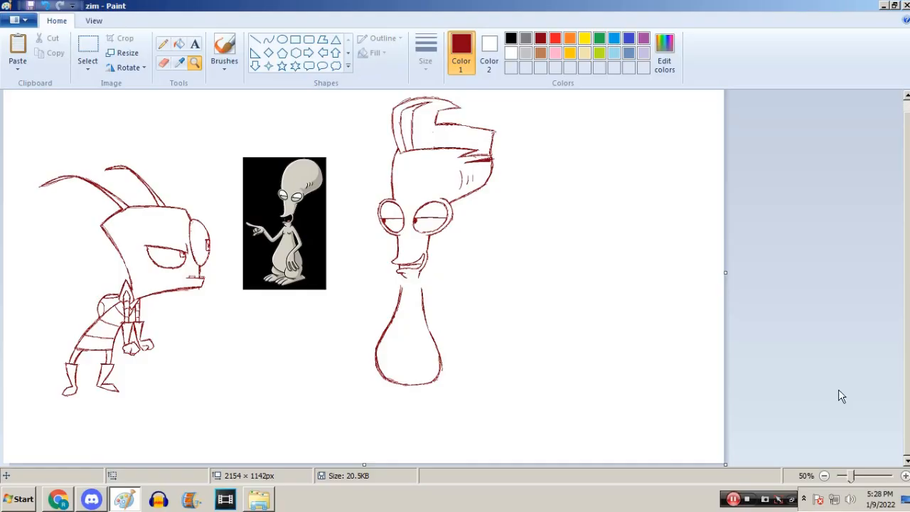
mouse_move(202, 6)
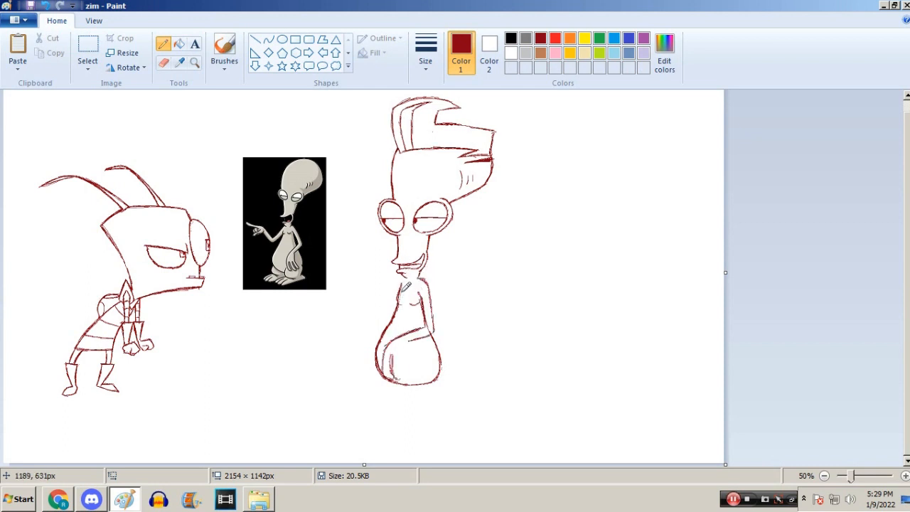
mouse_move(407, 287)
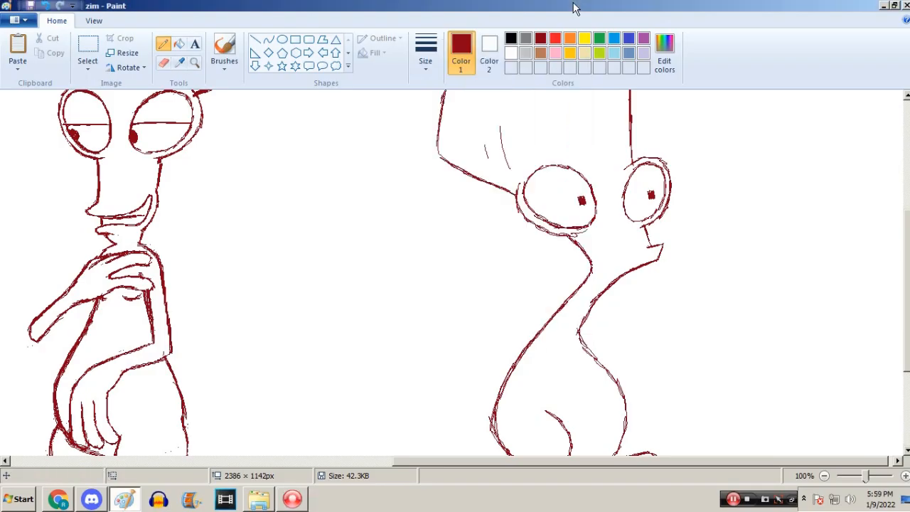
- Sketch a raised hand on Roger while inking the cartoon in black
scroll("down", 3)
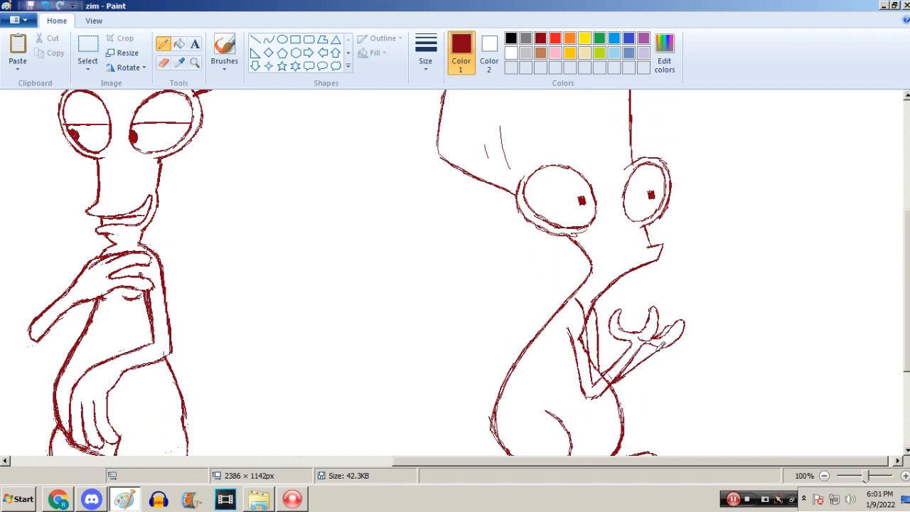
left_click_drag(643, 356, 722, 330)
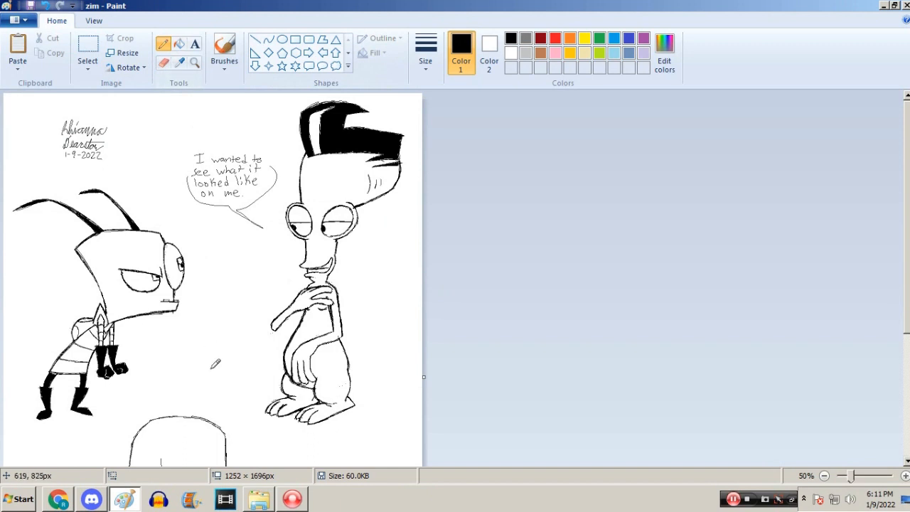
mouse_move(338, 336)
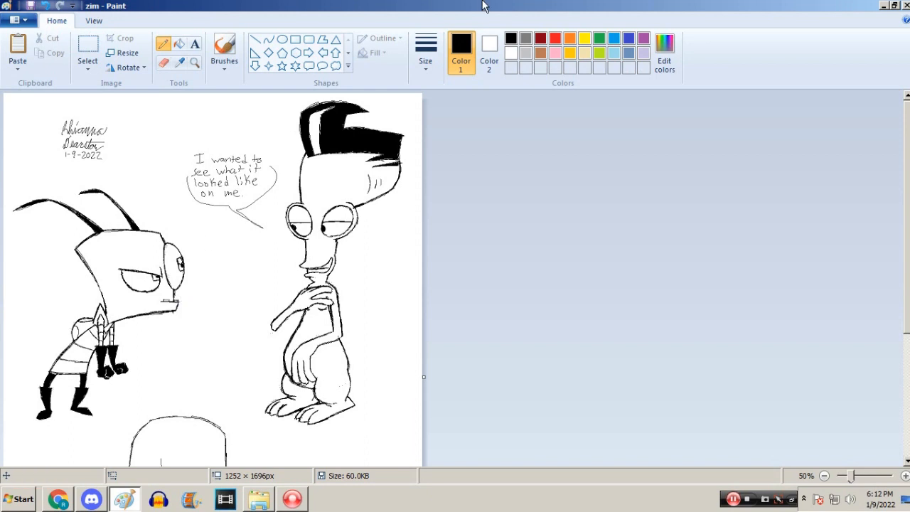
mouse_move(590, 340)
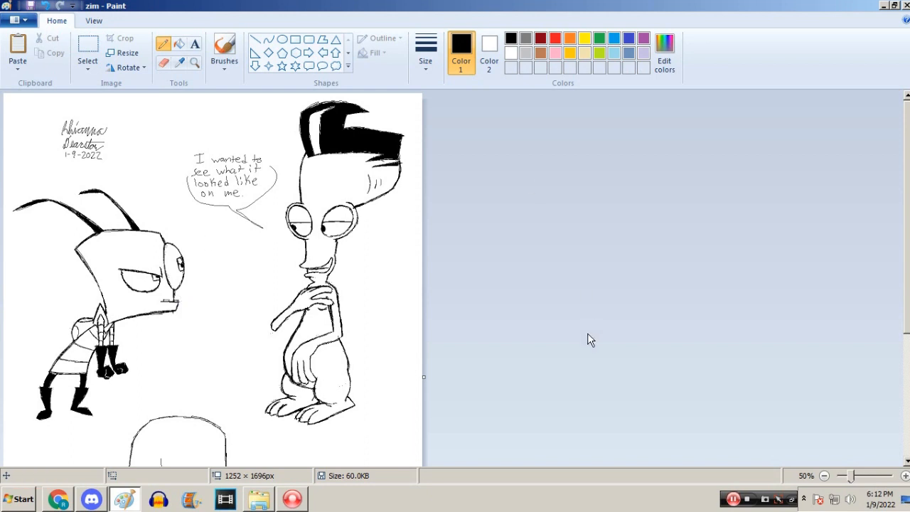
mouse_move(567, 310)
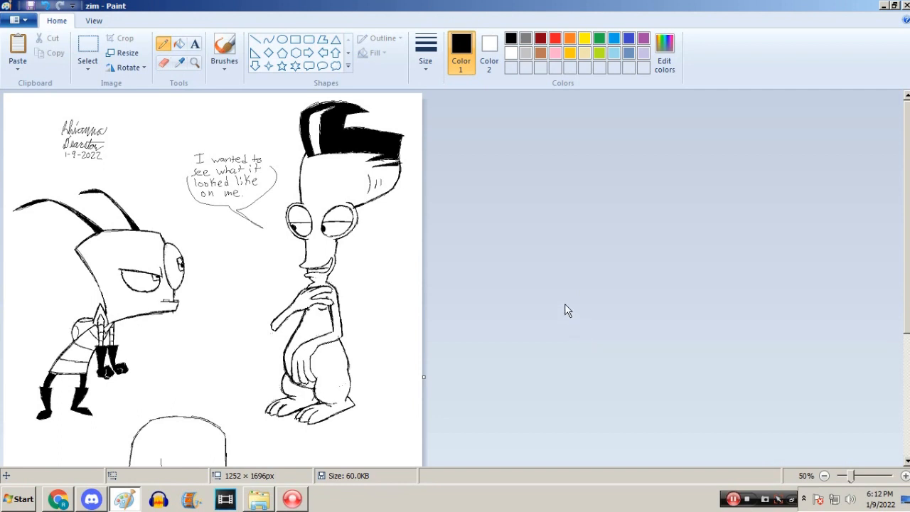
mouse_move(562, 284)
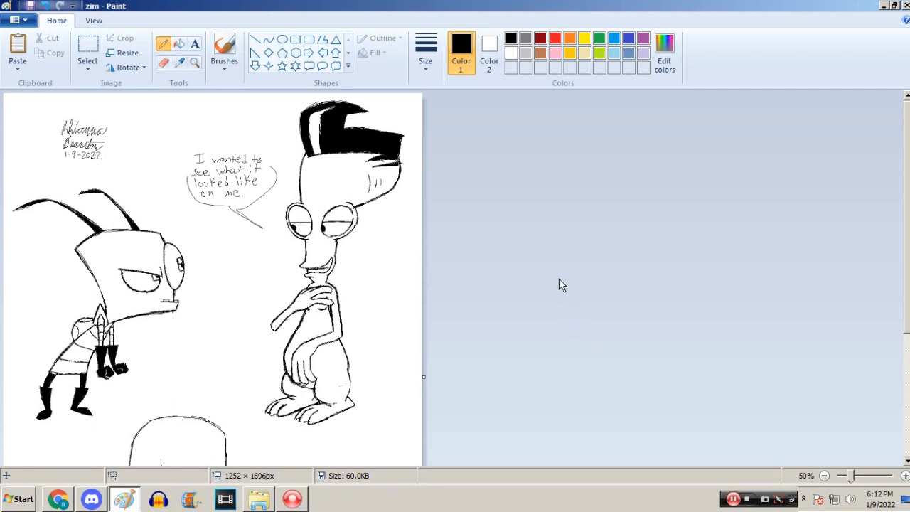